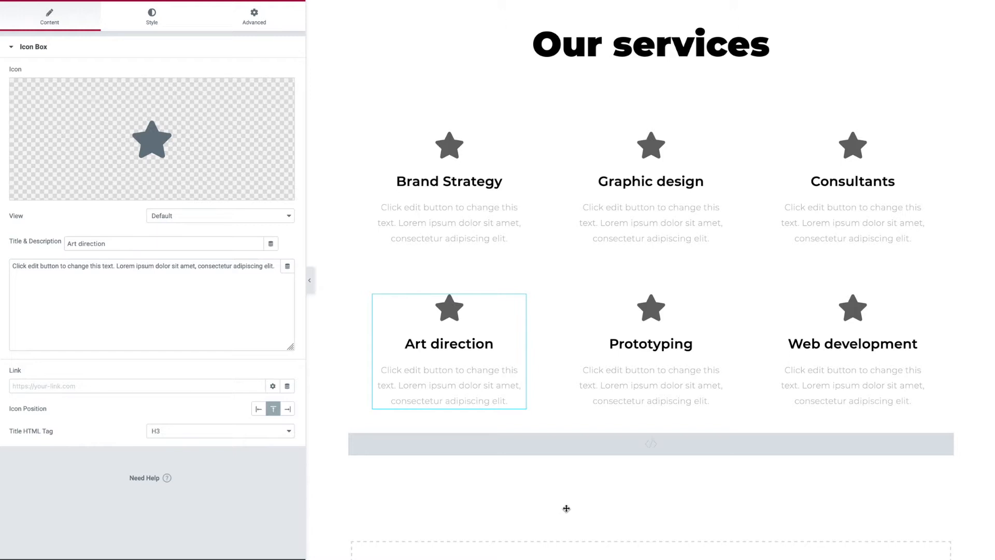
{"action": "mouse_move", "coordinate": [484, 461]}
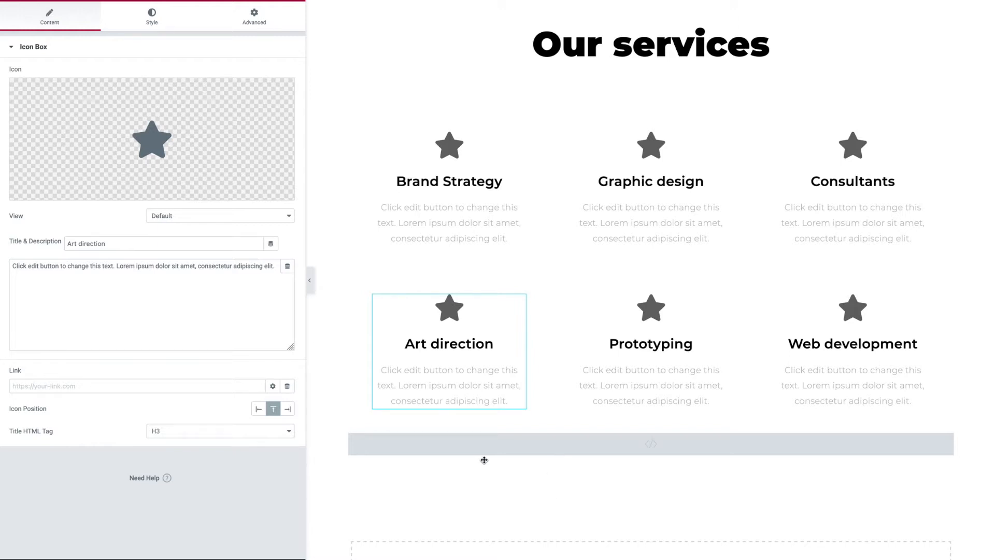
{"action": "mouse_move", "coordinate": [336, 521]}
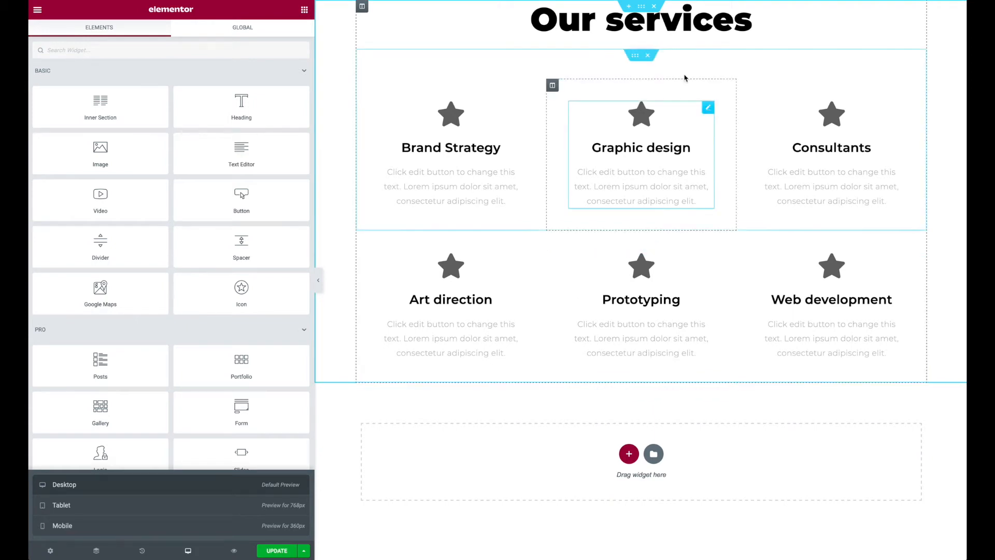
Step: View a section's Advanced padding settings, then bring up the editor's hamburger menu
{"action": "left_click", "coordinate": [641, 56]}
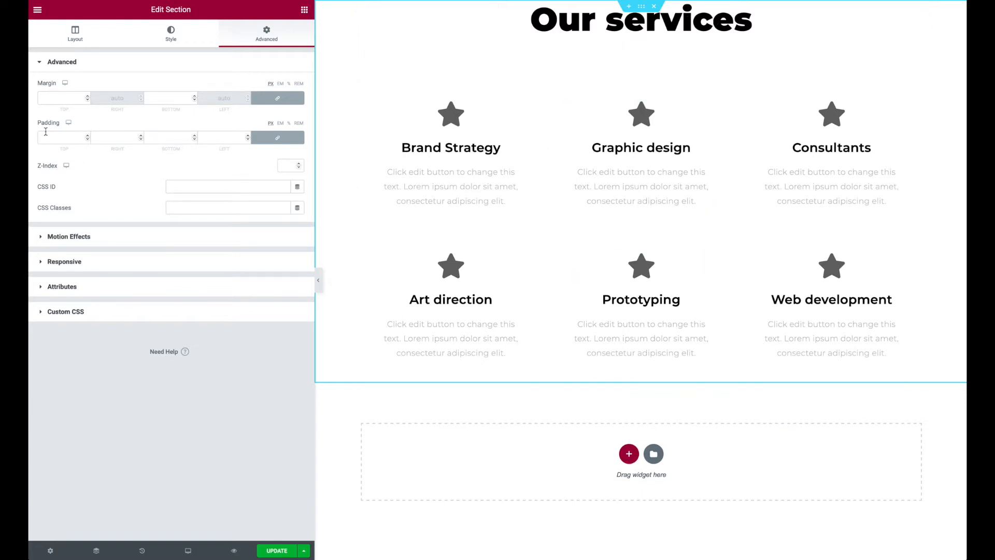
{"action": "mouse_move", "coordinate": [68, 123]}
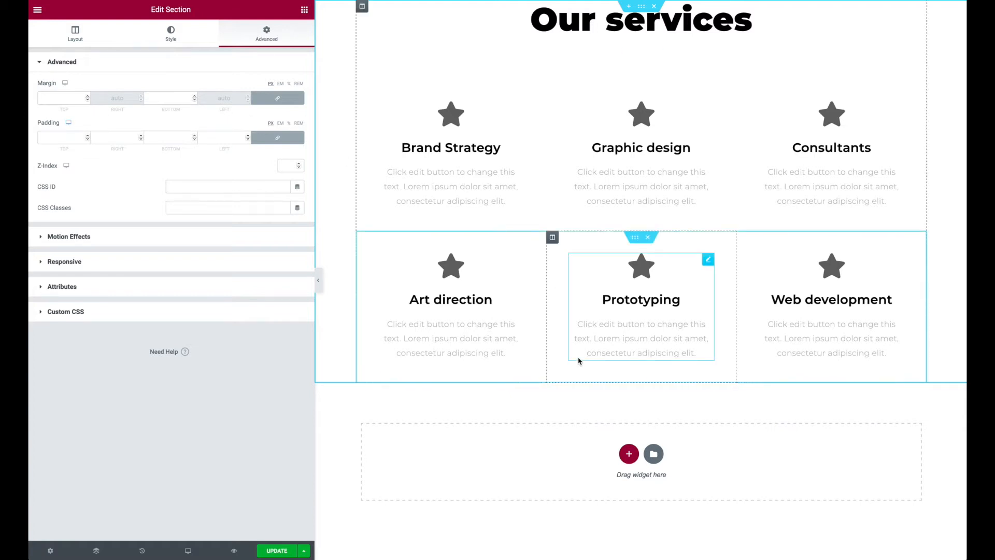
{"action": "left_click", "coordinate": [38, 9]}
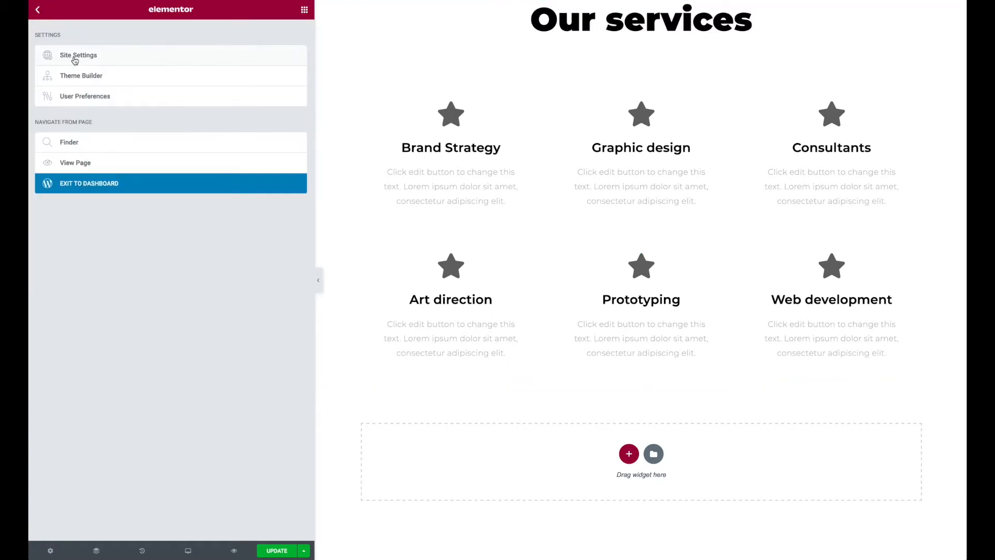
Step: Show the HTML widget's code field holding the 80px/60px/30px section padding CSS
{"action": "left_click", "coordinate": [77, 55]}
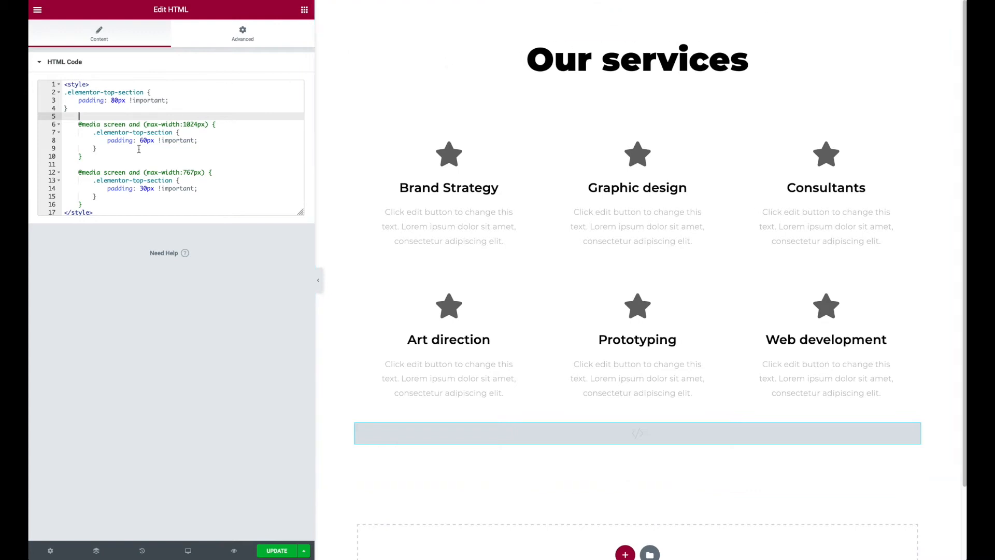
{"action": "left_click_drag", "start_coordinate": [79, 116], "coordinate": [83, 157]}
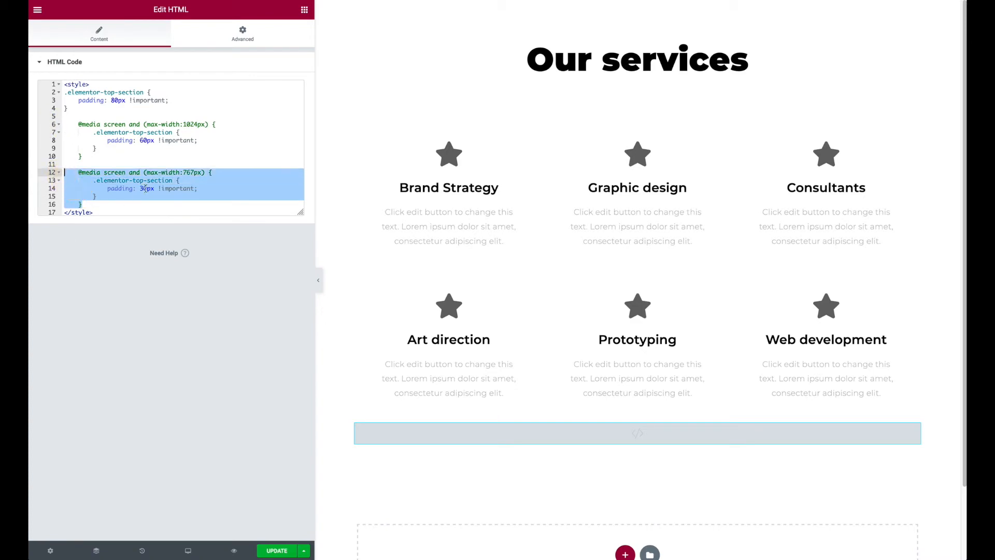
{"action": "left_click", "coordinate": [188, 550]}
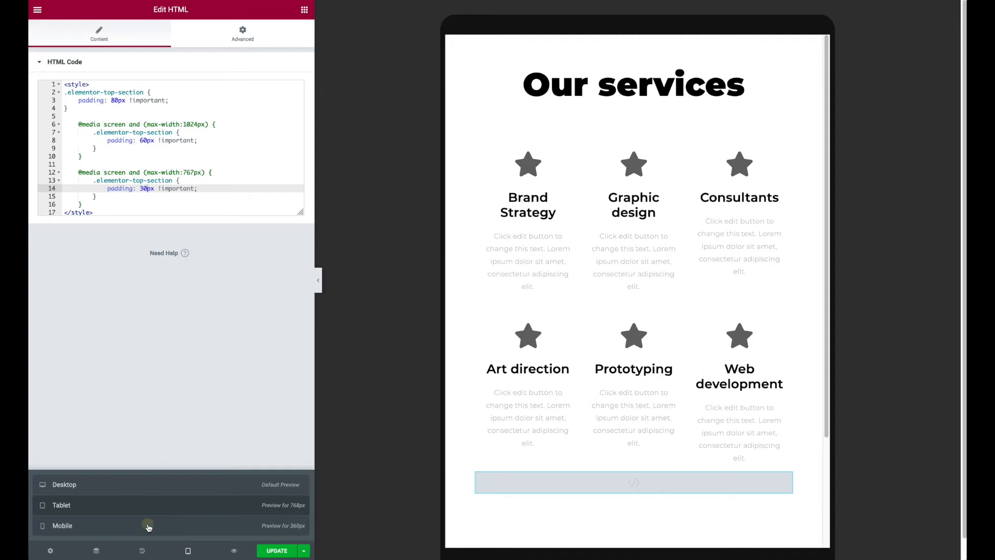
{"action": "left_click", "coordinate": [63, 524]}
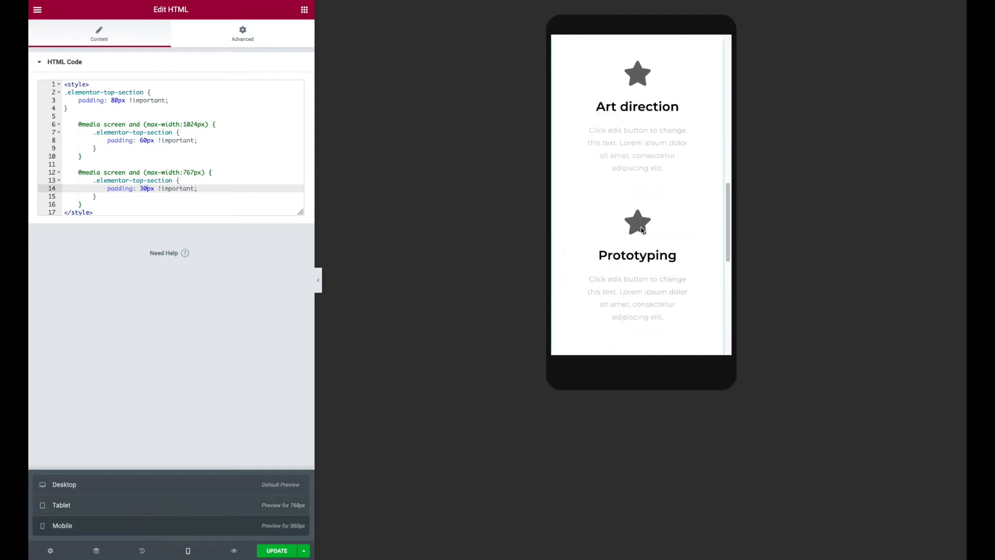
{"action": "left_click", "coordinate": [65, 485]}
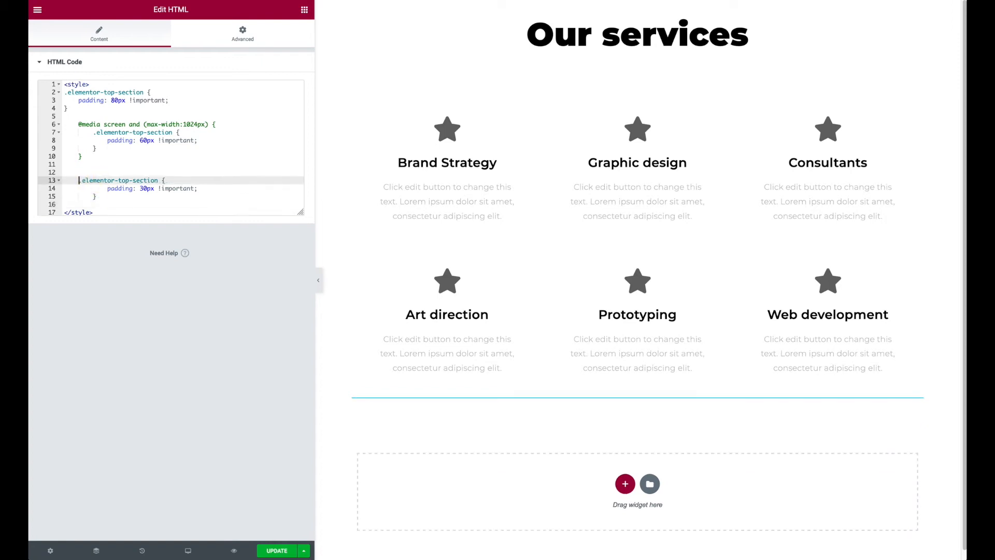
Step: Prefix the 30px rule with body[data-elementor-device-mode=mobile] and convert the 1024px query to a tablet selector
{"action": "type", "text": "body[data-elementor-device-mode=mobile]"}
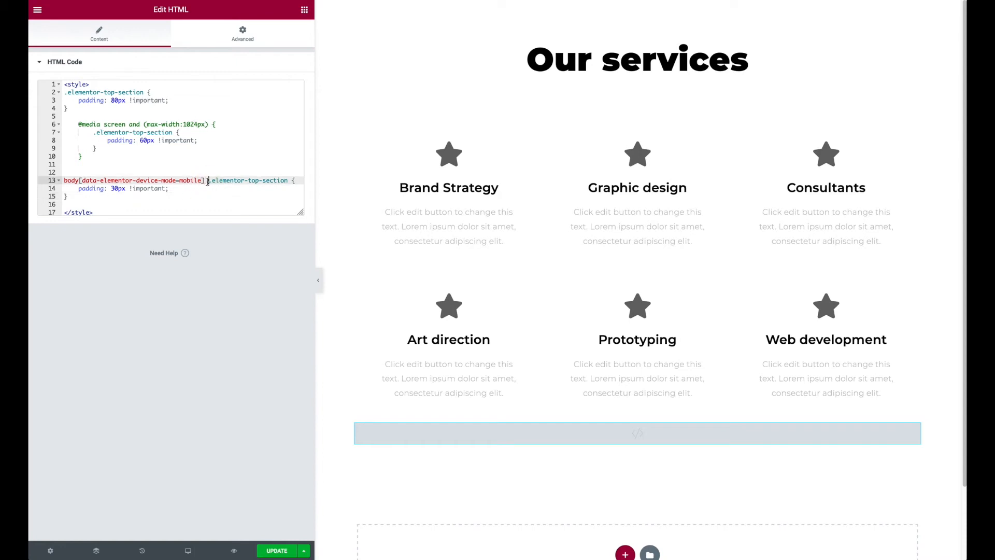
{"action": "double_click", "coordinate": [137, 181]}
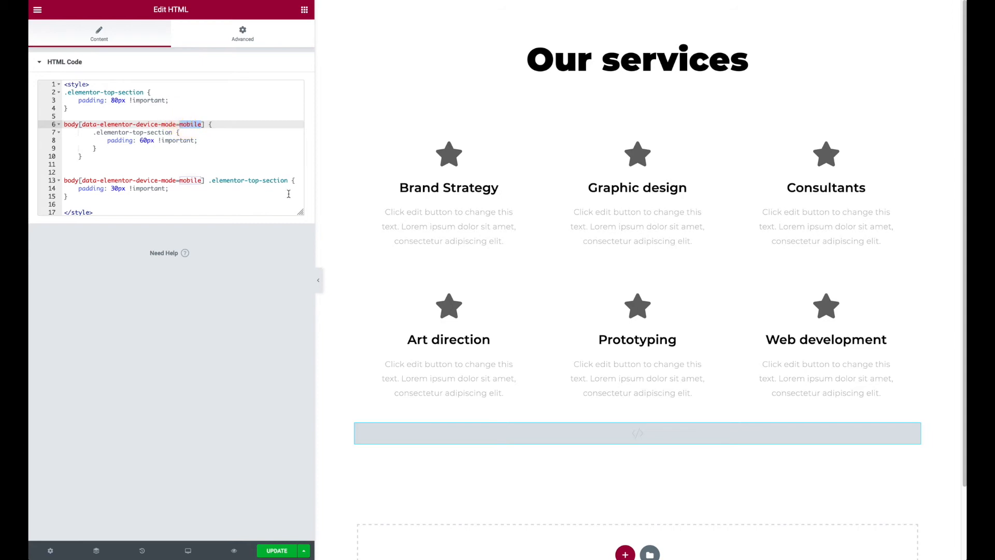
{"action": "type", "text": "tabe"}
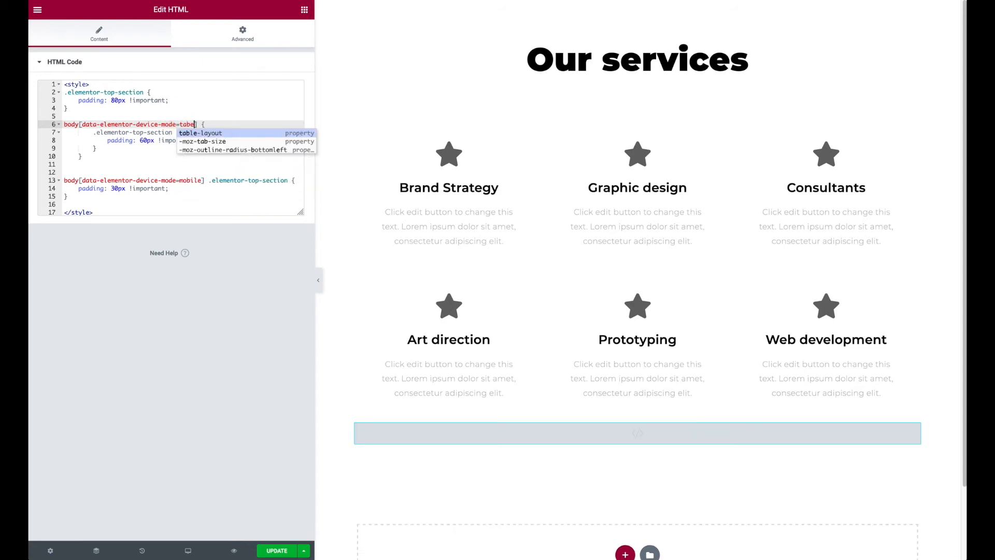
{"action": "left_click", "coordinate": [209, 113]}
{"action": "type", "text": "let] .elementor-top-section"}
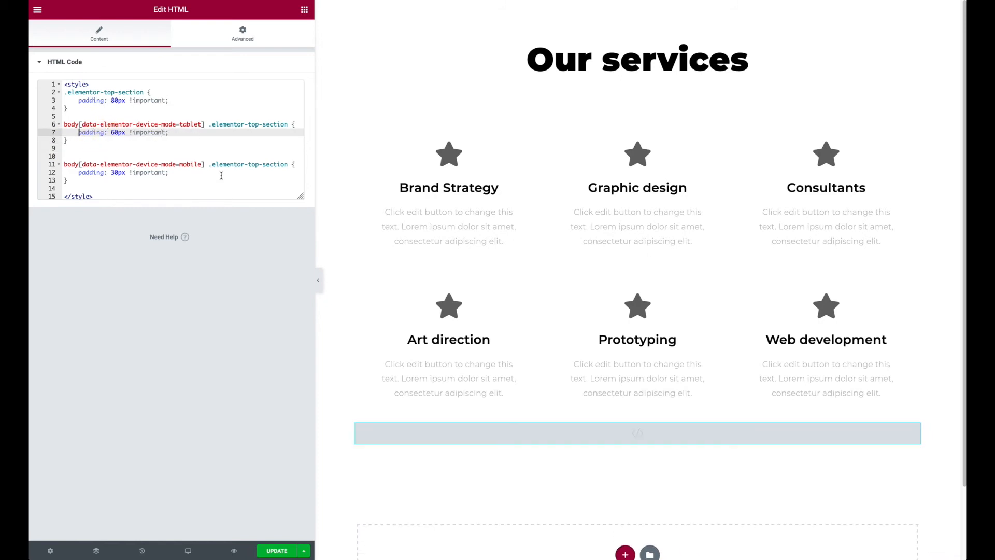
Step: Switch to Tablet preview before extending the tablet rule with an icon selector
{"action": "left_click", "coordinate": [188, 551]}
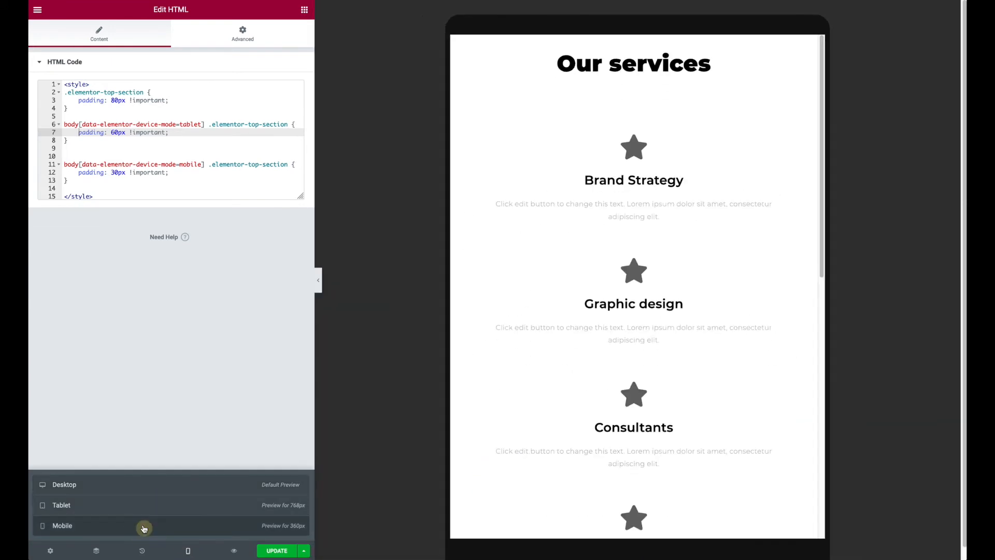
{"action": "left_click", "coordinate": [64, 484]}
{"action": "type", "text": "body[data-elementor-device-mode=tablet] i {"}
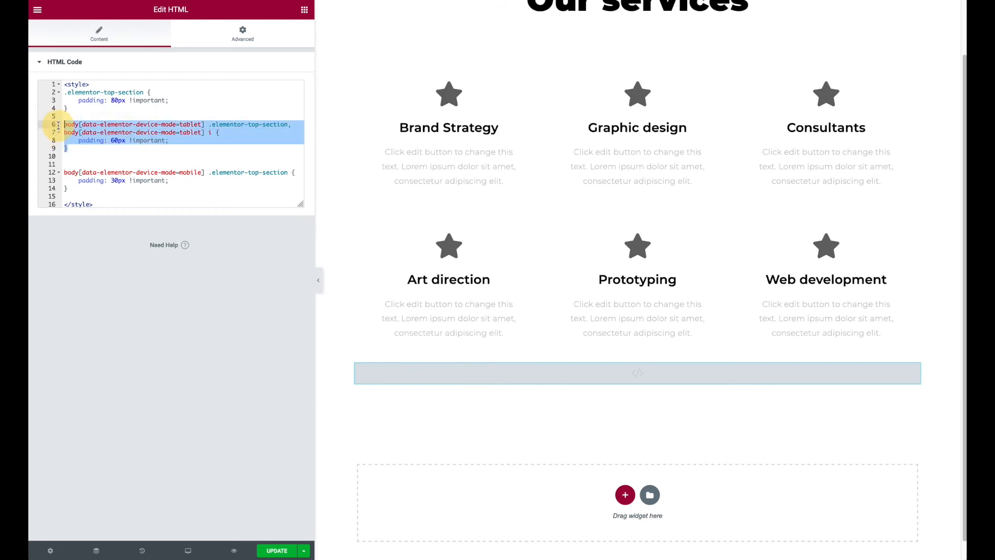
Step: Move the tablet icon selector into its own rule with color: teal instead of padding
{"action": "left_click", "coordinate": [70, 148]}
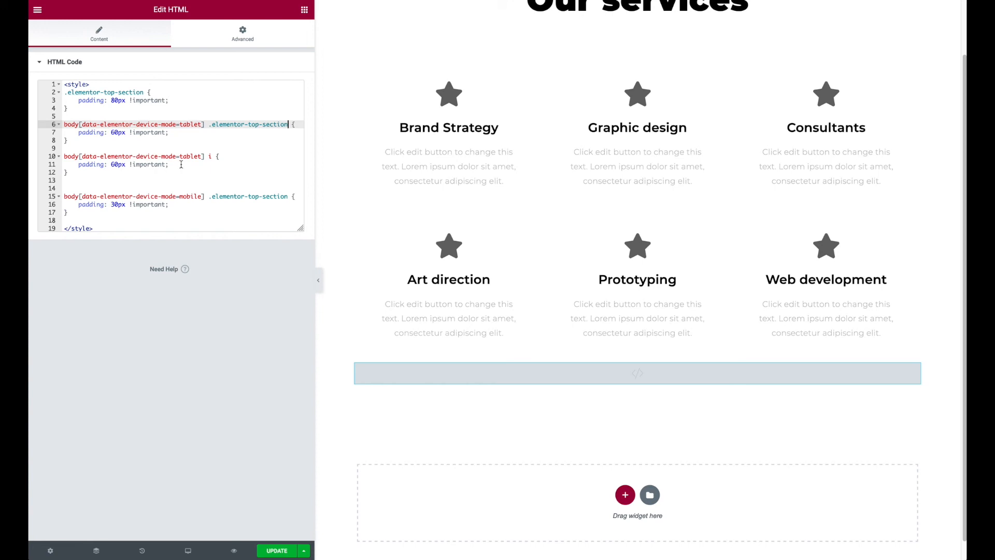
{"action": "double_click", "coordinate": [119, 165]}
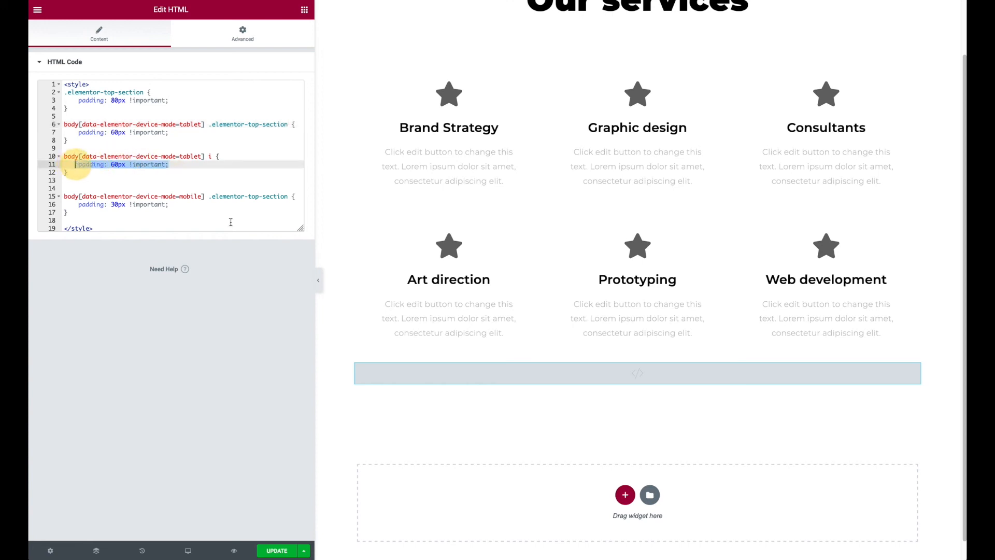
{"action": "type", "text": "color: teal;"}
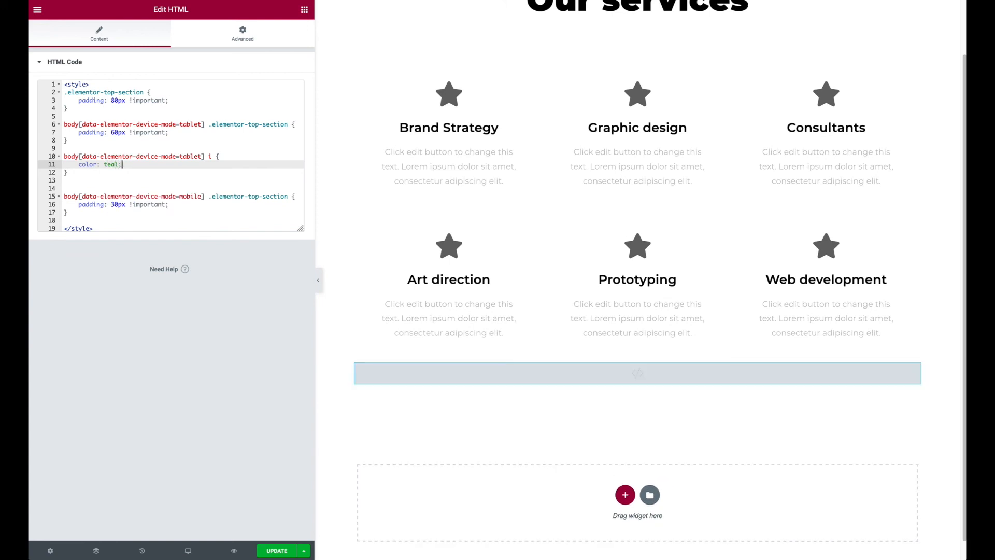
Step: Preview Tablet then Mobile to confirm teal stars on tablet and grey on mobile
{"action": "left_click", "coordinate": [187, 551]}
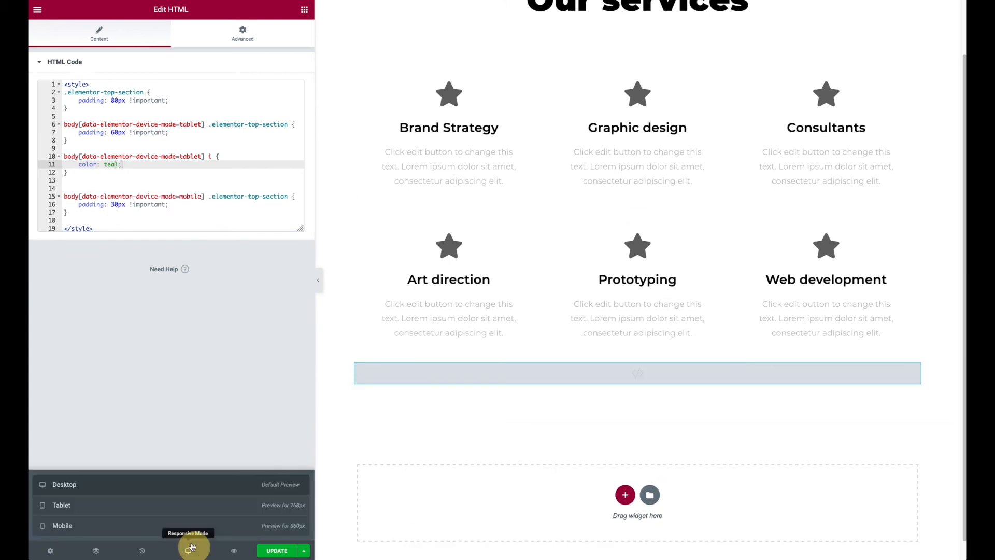
{"action": "left_click", "coordinate": [61, 505]}
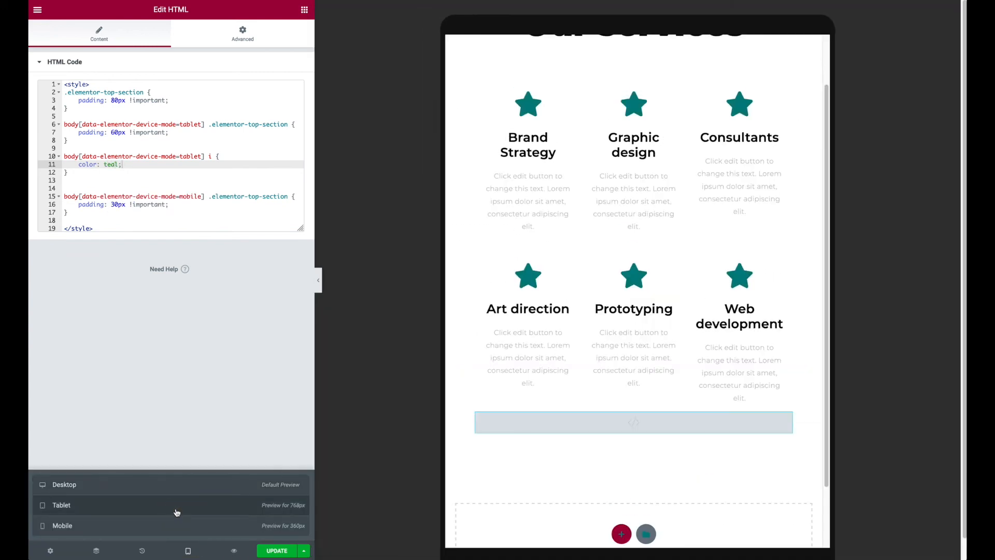
{"action": "left_click", "coordinate": [62, 526]}
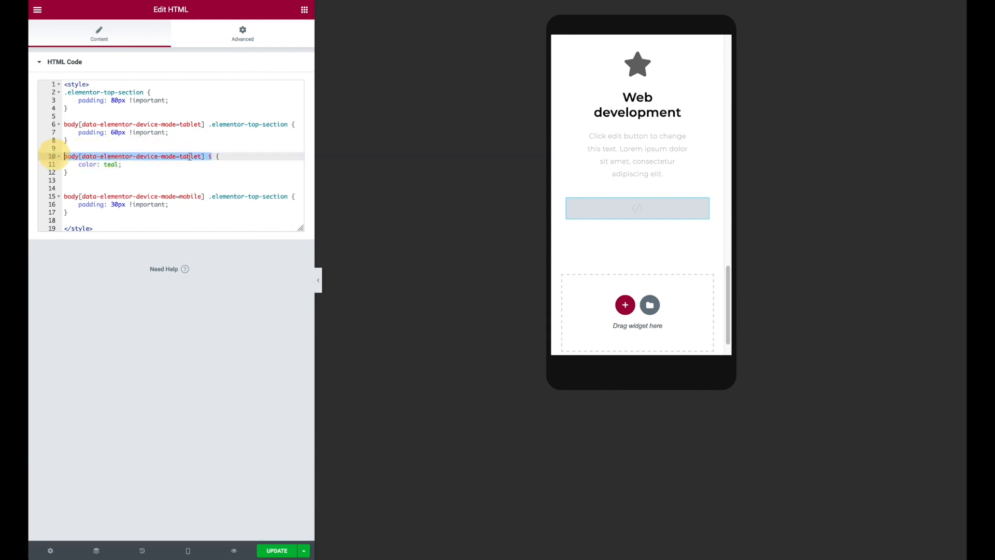
Step: Add body[data-elementor-device-mode=mobile] i to the teal rule and check the Mobile preview
{"action": "type", "text": "i,"}
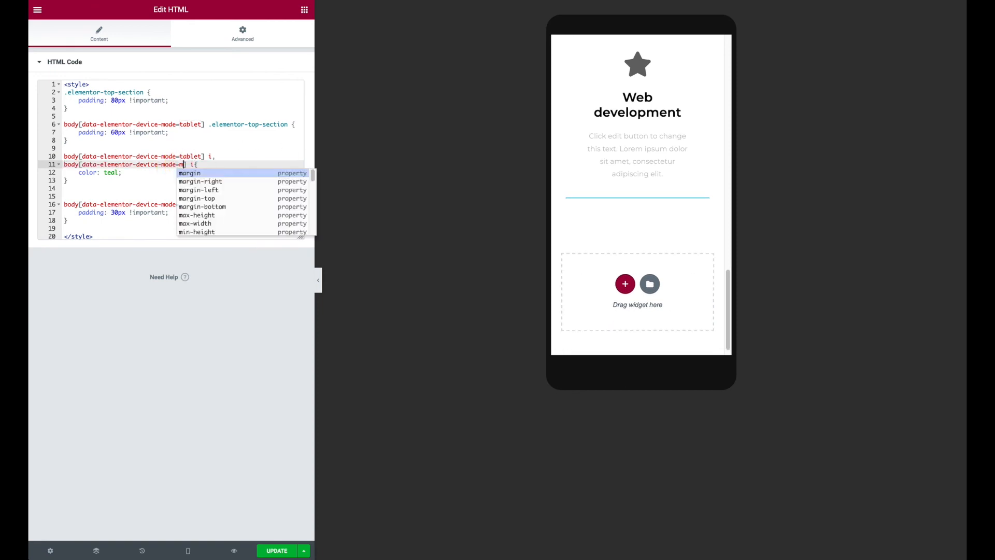
{"action": "type", "text": "obile"}
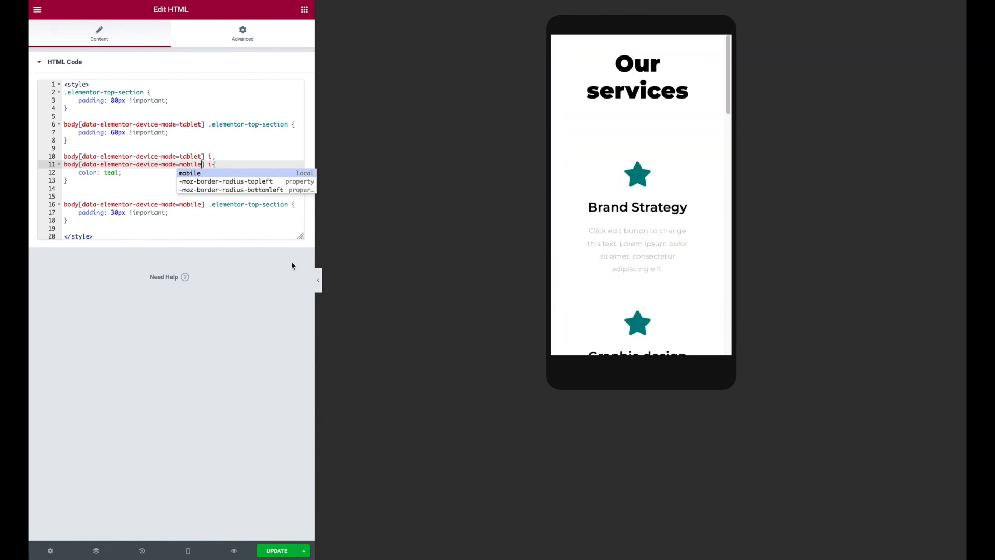
{"action": "mouse_move", "coordinate": [207, 309]}
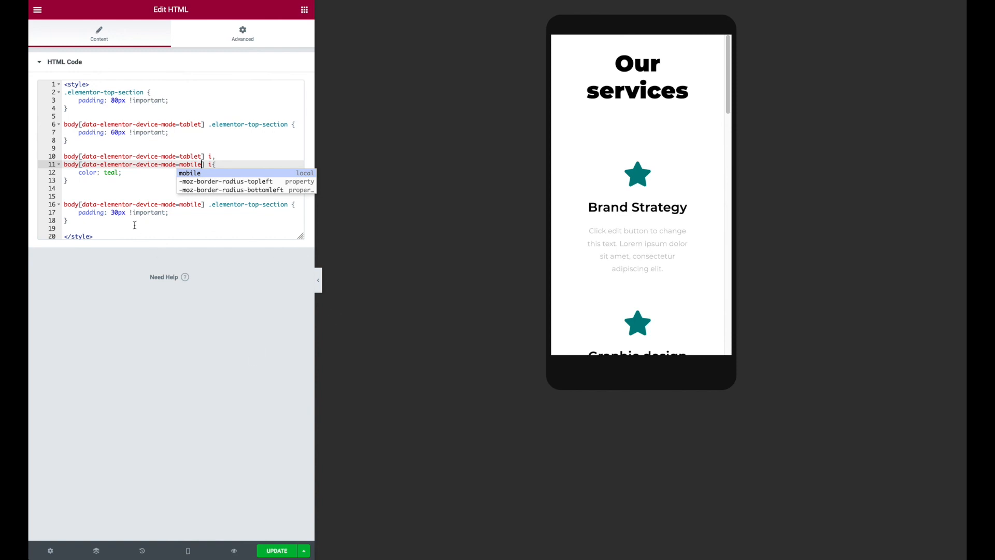
{"action": "left_click", "coordinate": [187, 551]}
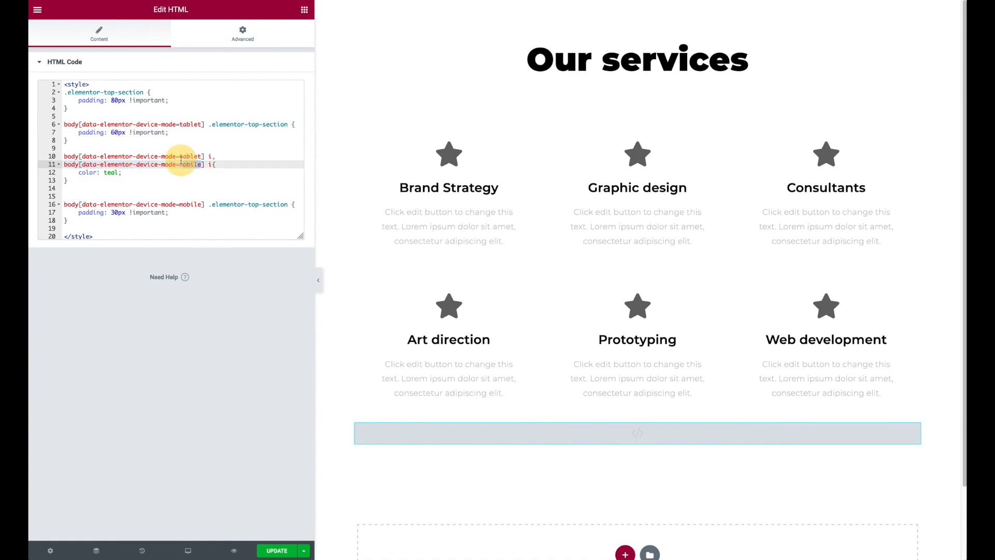
{"action": "type", "text": "my-"}
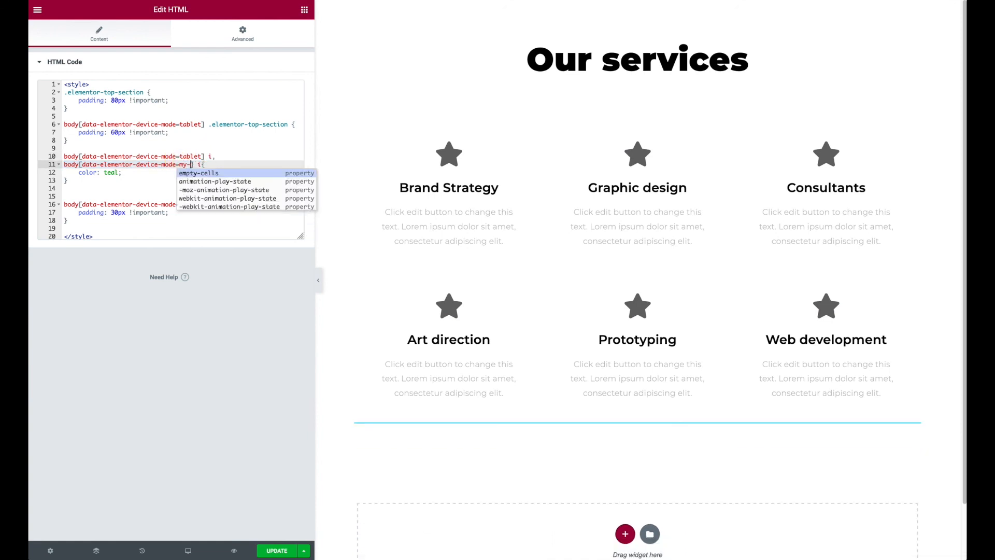
{"action": "type", "text": "custom-"}
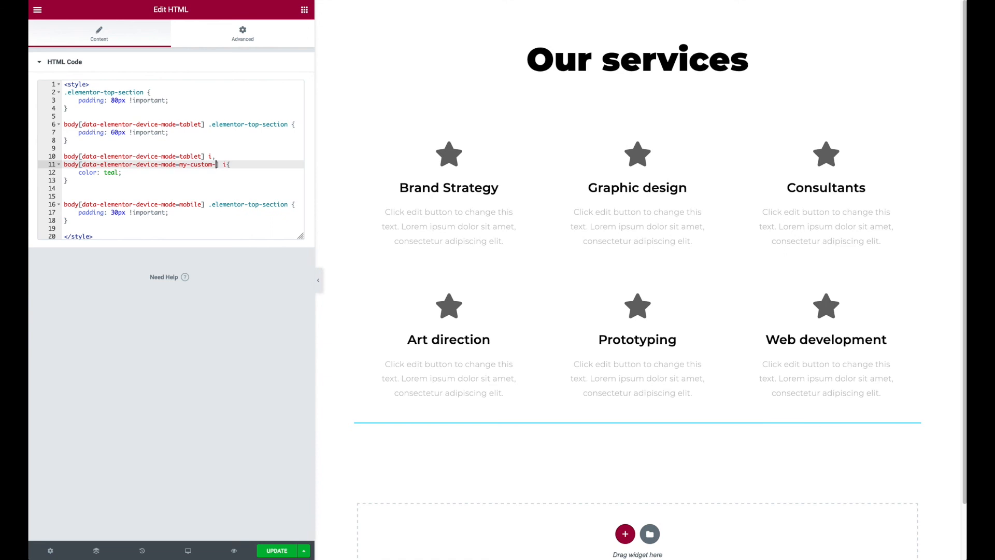
{"action": "type", "text": "breakp"}
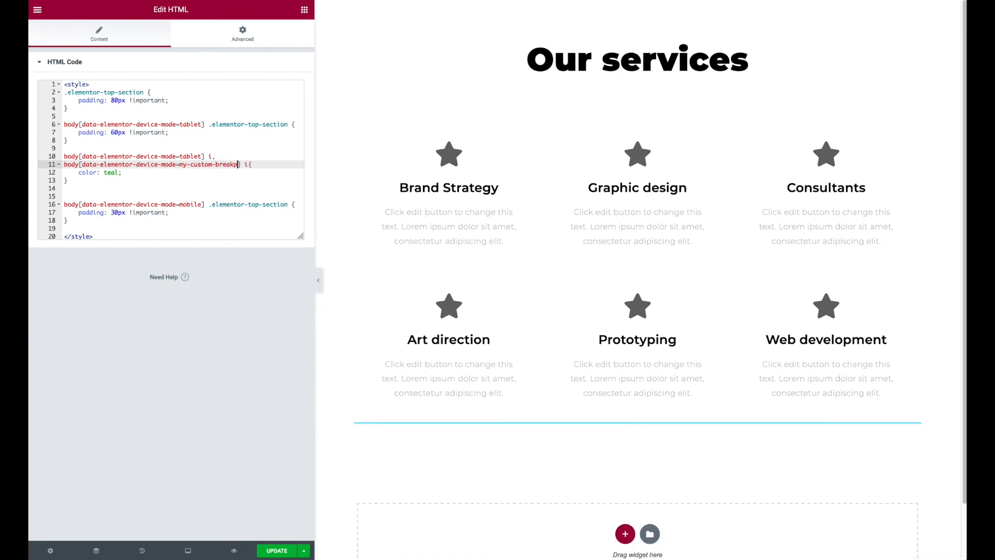
{"action": "key", "text": "Backspace"}
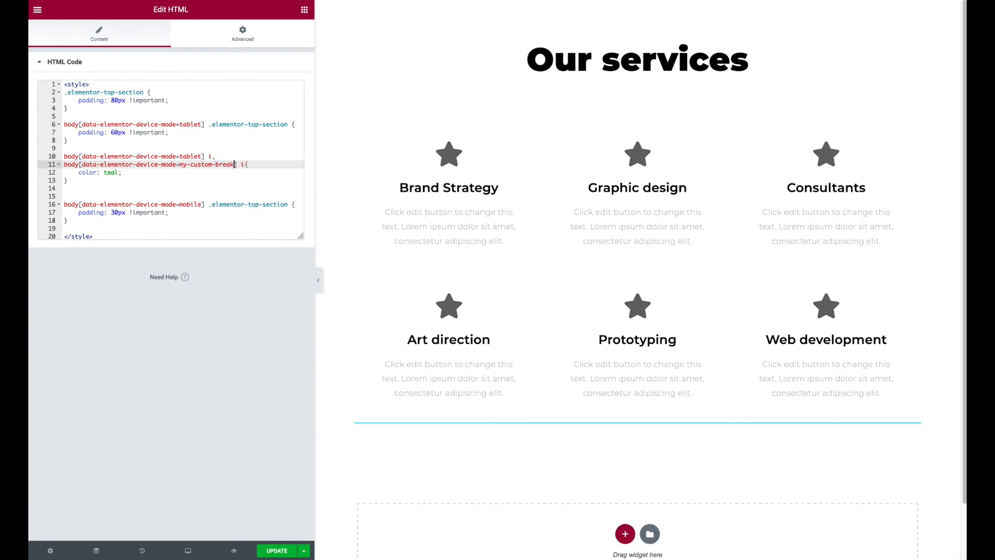
{"action": "type", "text": "mobile"}
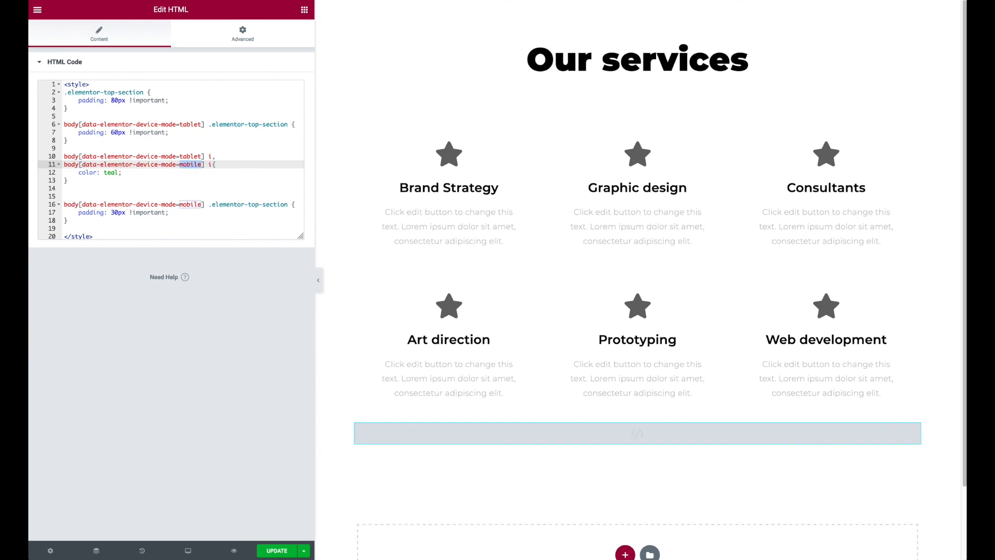